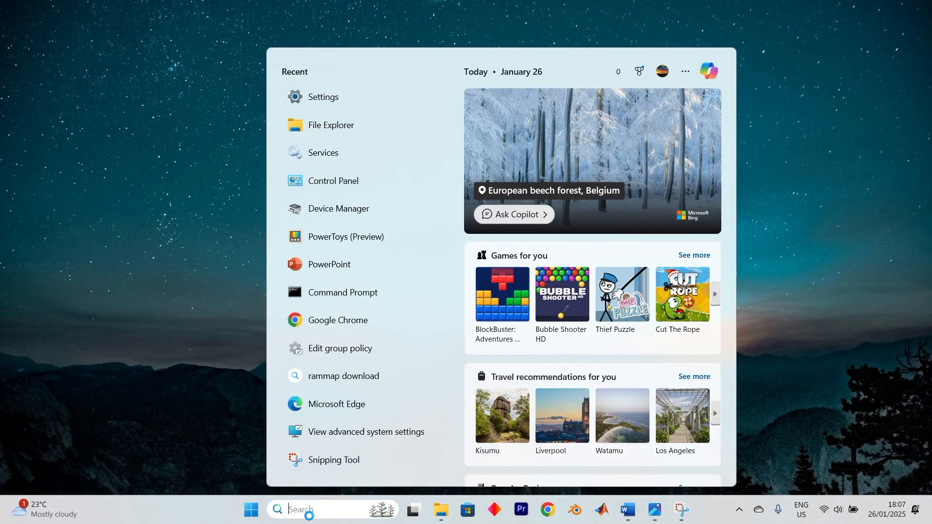
Launch an Administrator Command Prompt by searching 'cmd' from Start
type("cmd")
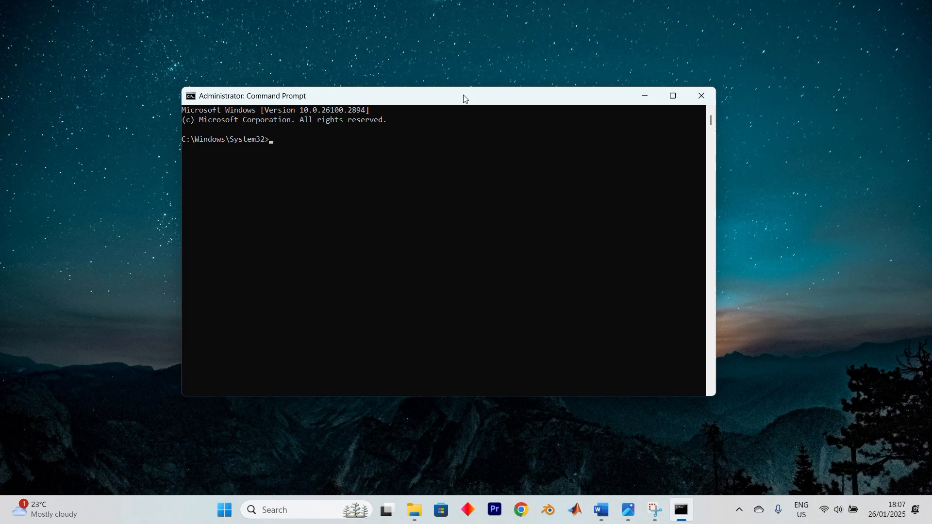
mouse_move(397, 167)
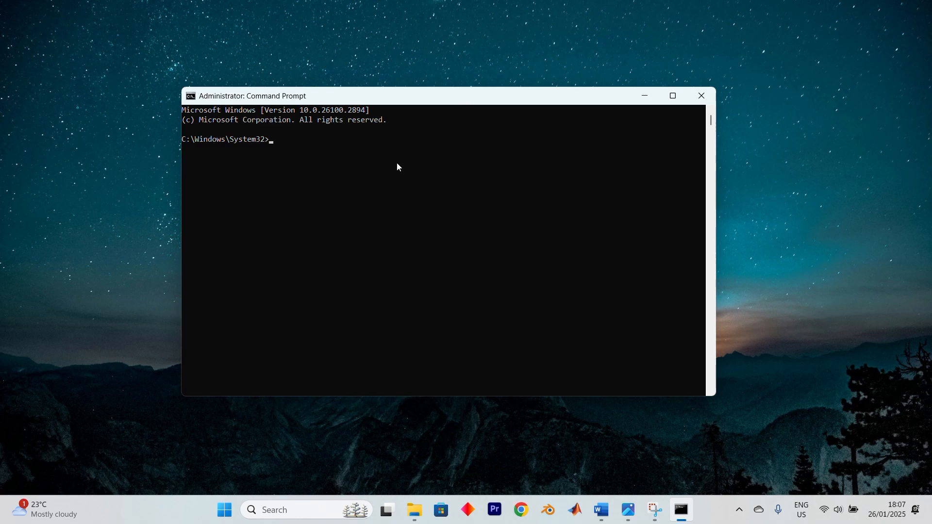
Run the system file checker with 'sfc /scannow' at the elevated prompt
type("sfc /sc")
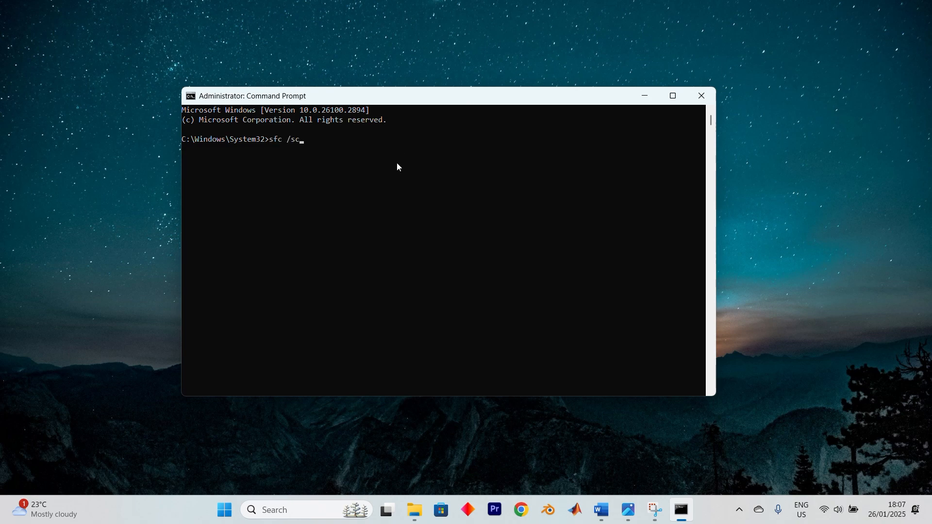
type("annow")
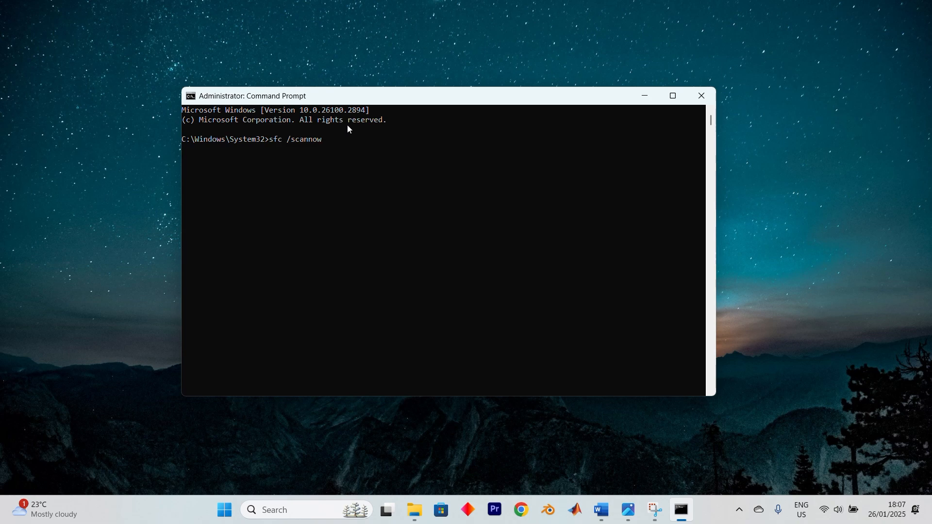
mouse_move(385, 177)
type("D")
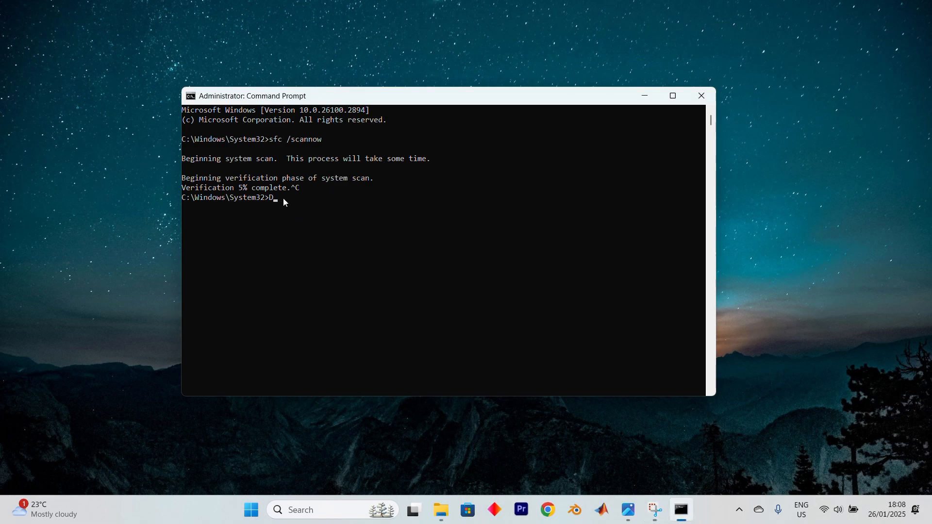
Enter the repair command 'DISM.exe /Online /Cleanup-image /Restorehealth'
type("ISM.exe /Online /Cleanup-image /Restorehealth")
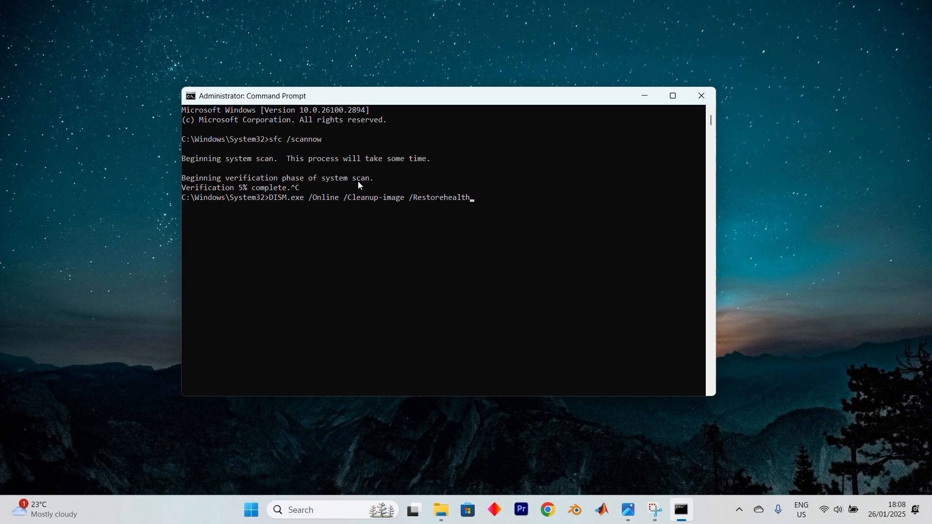
mouse_move(536, 215)
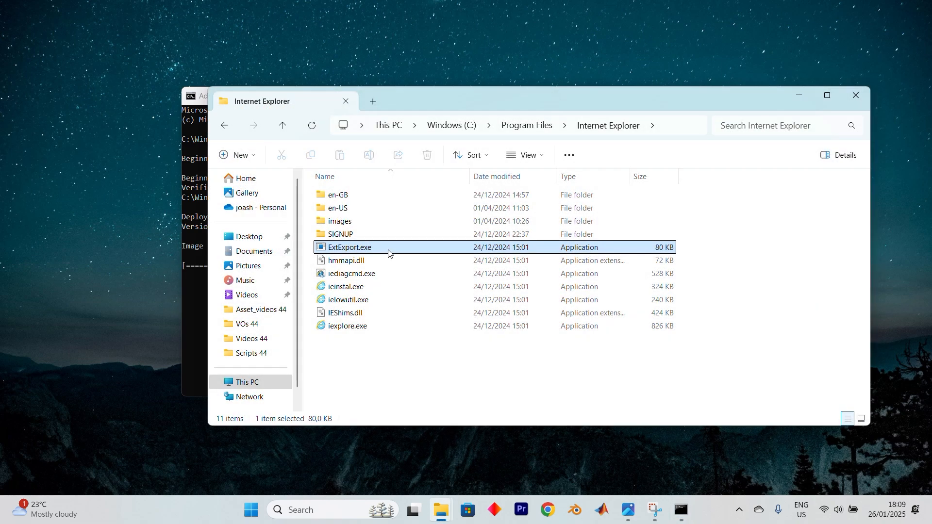
Bring up the context menu for ExtExport.exe in Program Files\Internet Explorer
right_click(349, 248)
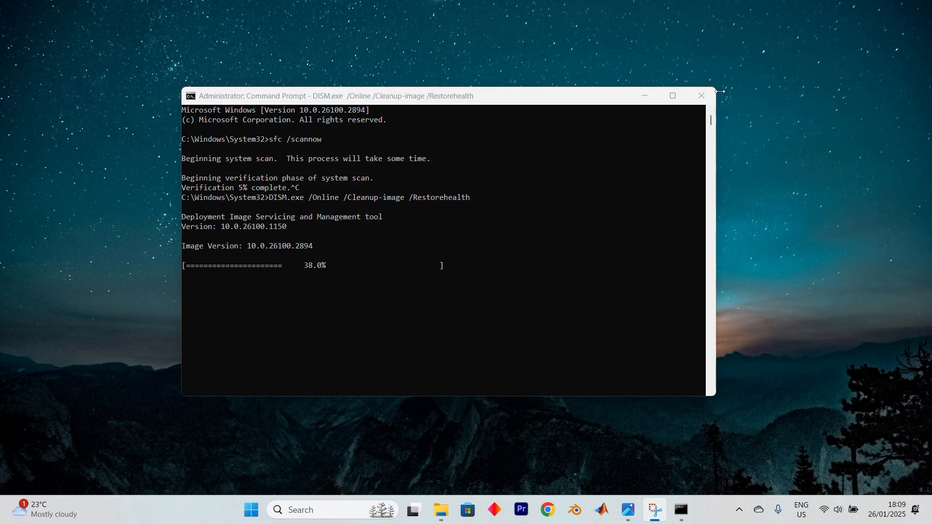
mouse_move(672, 96)
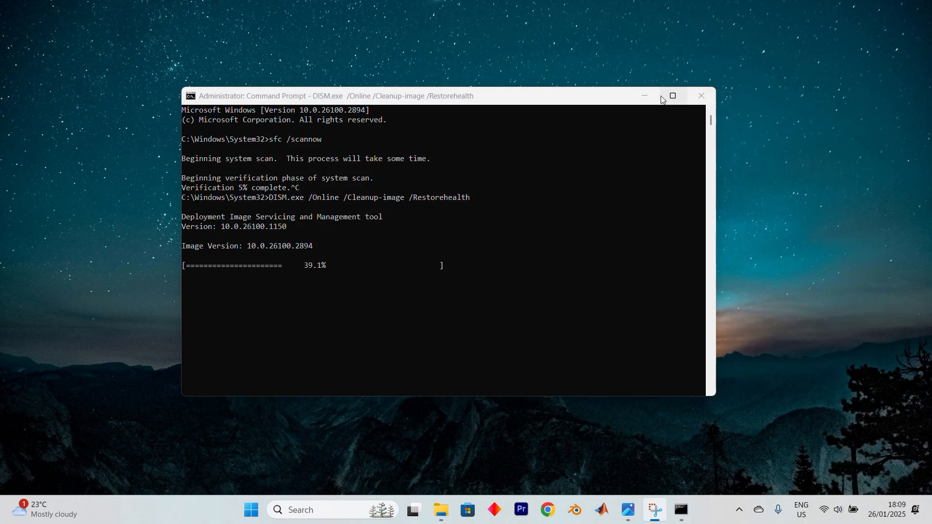